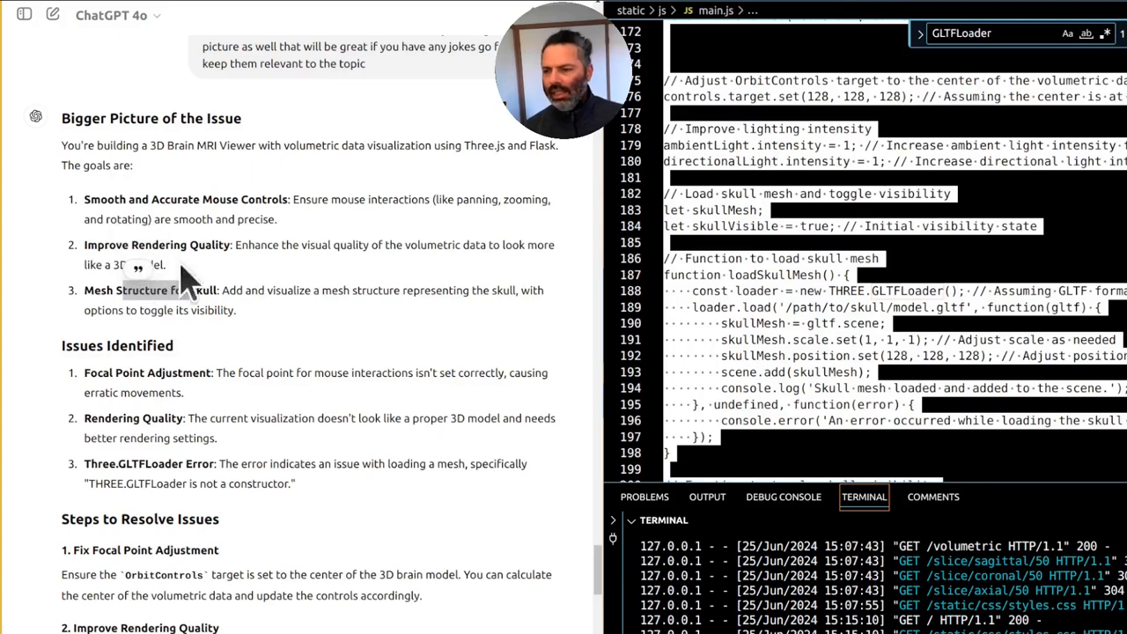
pyautogui.moveTo(366, 208)
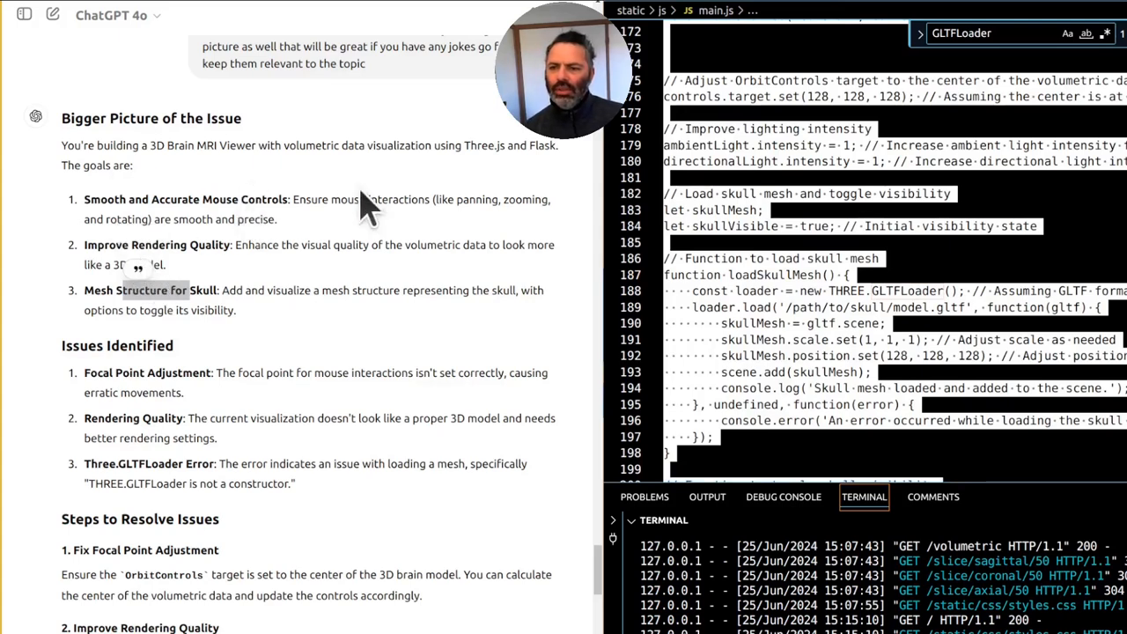
# Step: Orbit the volumetric brain point cloud edge-on, back to front, then to an oblique angle
pyautogui.scroll(-3)
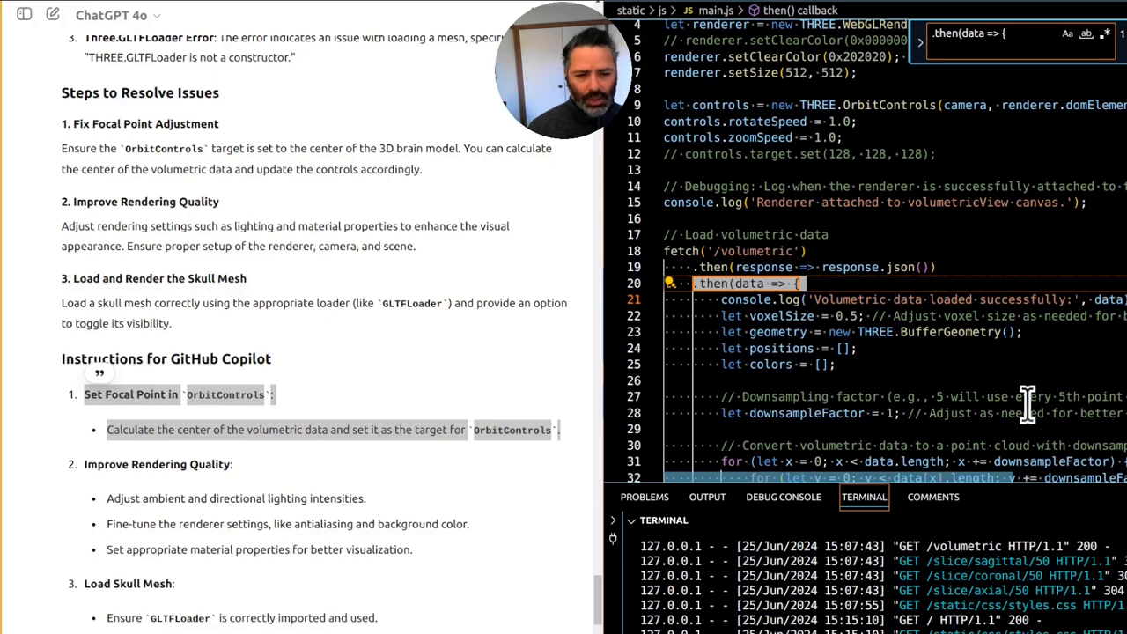
pyautogui.scroll(-3)
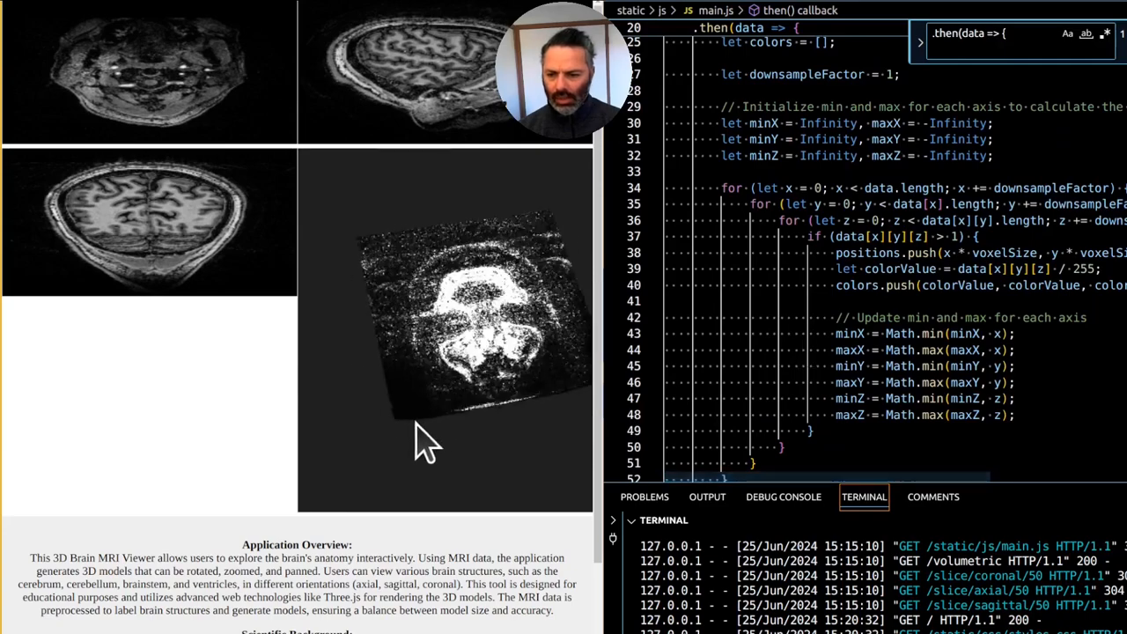
pyautogui.moveTo(426, 440); pyautogui.dragTo(423, 361)
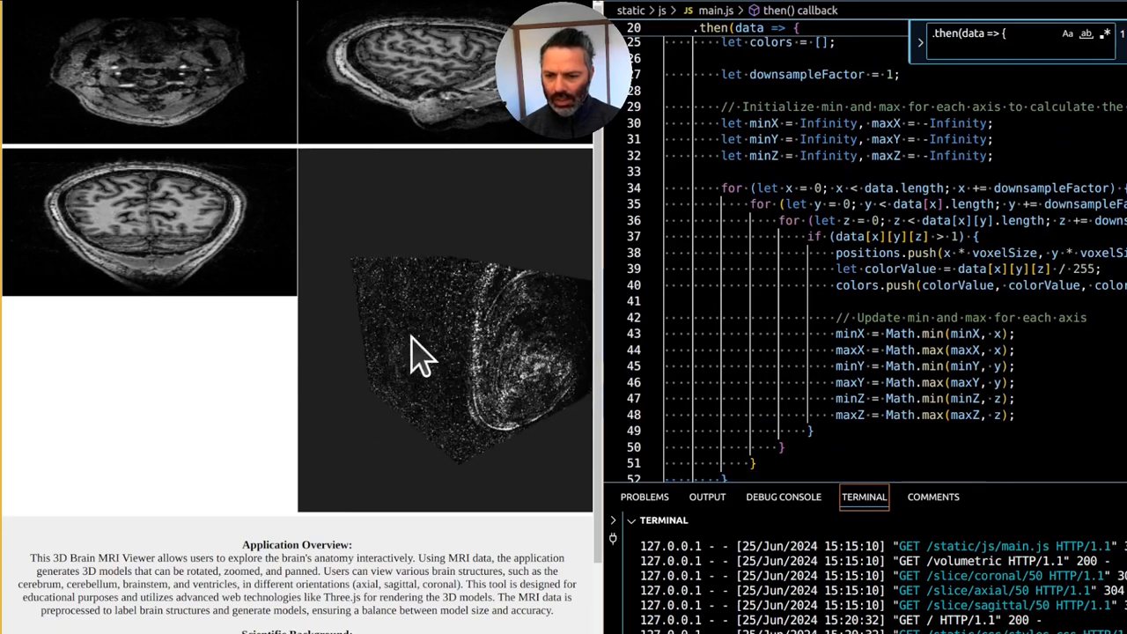
pyautogui.moveTo(423, 353); pyautogui.dragTo(502, 519)
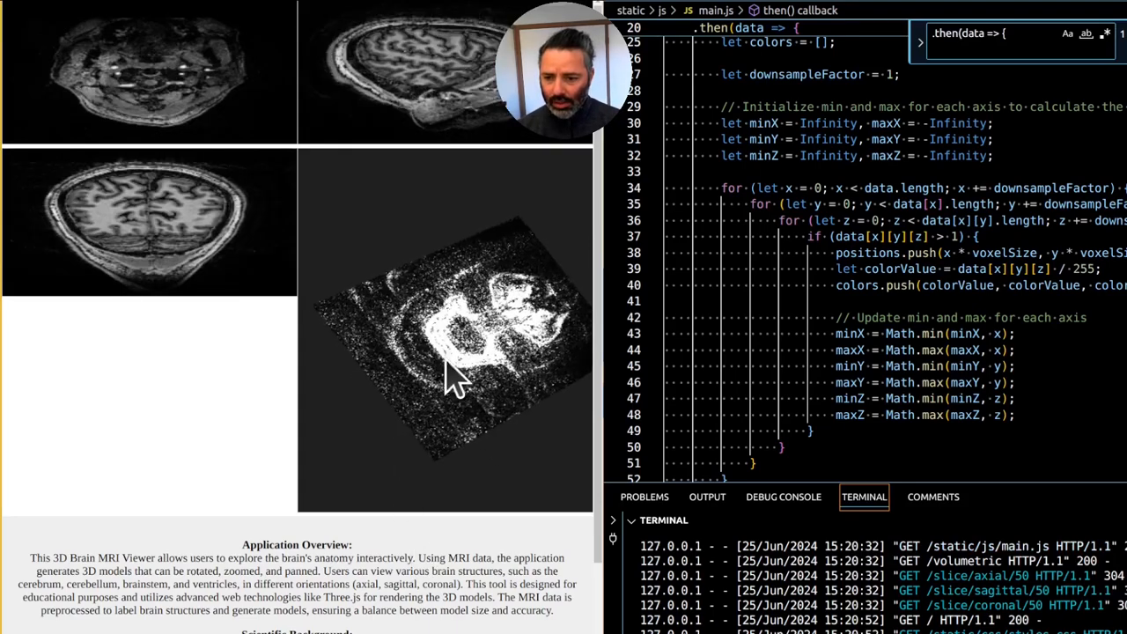
pyautogui.moveTo(454, 379); pyautogui.dragTo(326, 387)
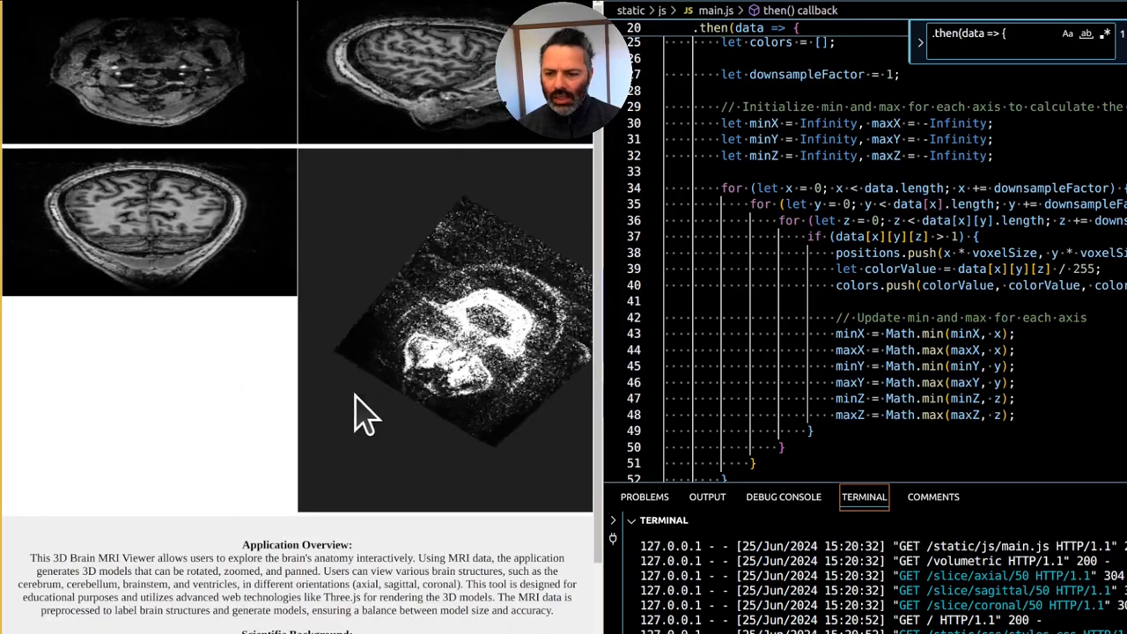
# Step: Keep rotating the point cloud face-on, sideways and from below to check its rotation centre
pyautogui.moveTo(367, 419); pyautogui.dragTo(391, 396)
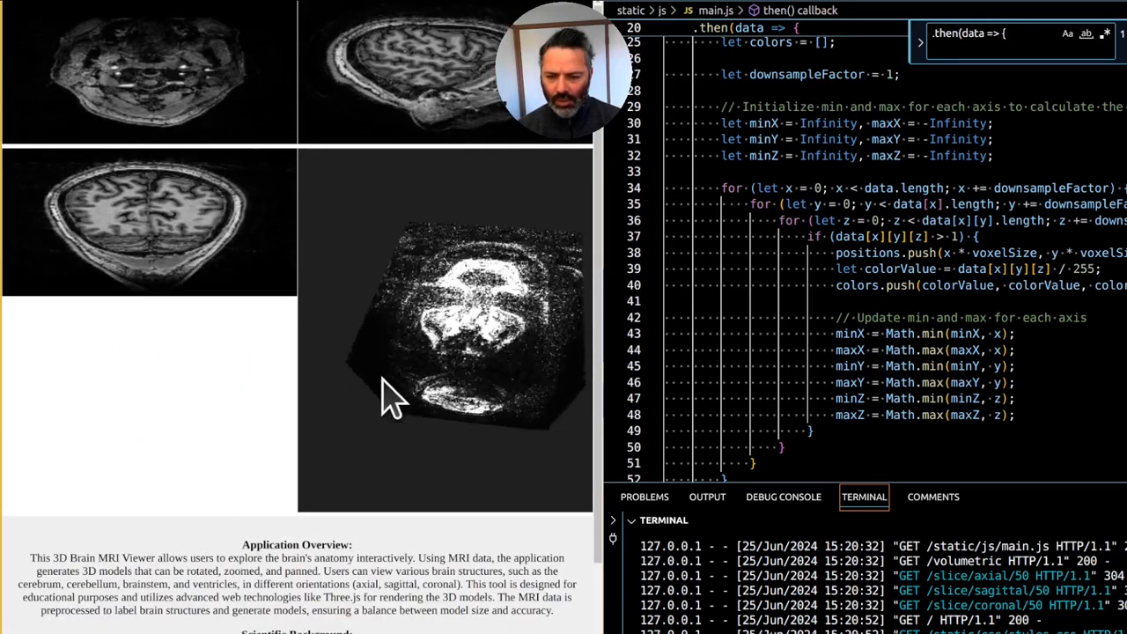
pyautogui.moveTo(391, 396); pyautogui.dragTo(331, 314)
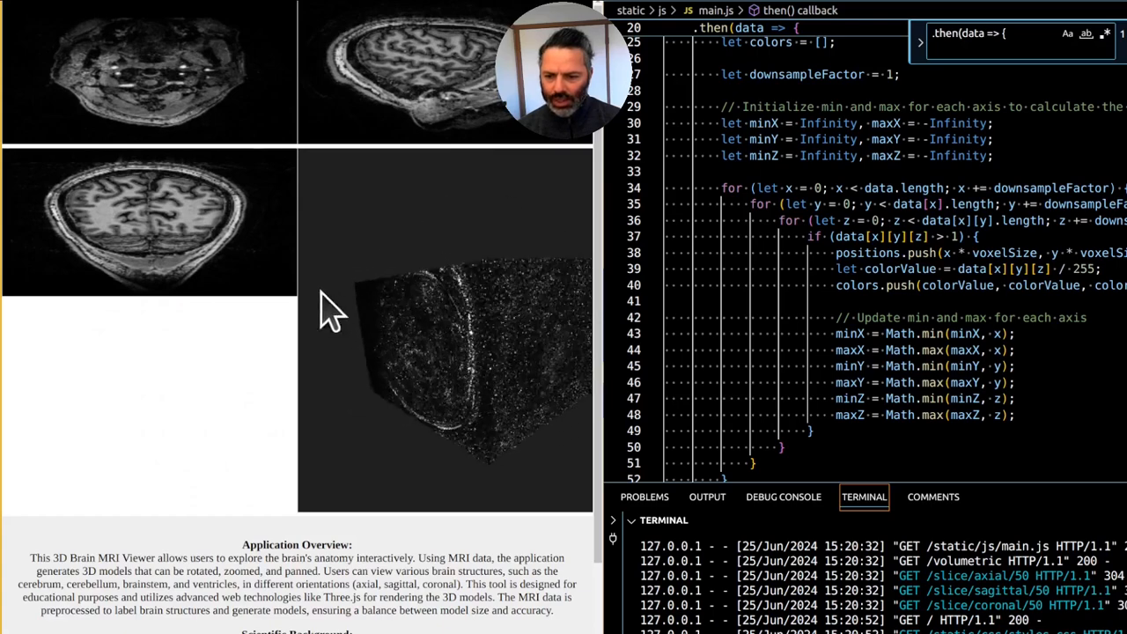
pyautogui.moveTo(331, 313); pyautogui.dragTo(431, 314)
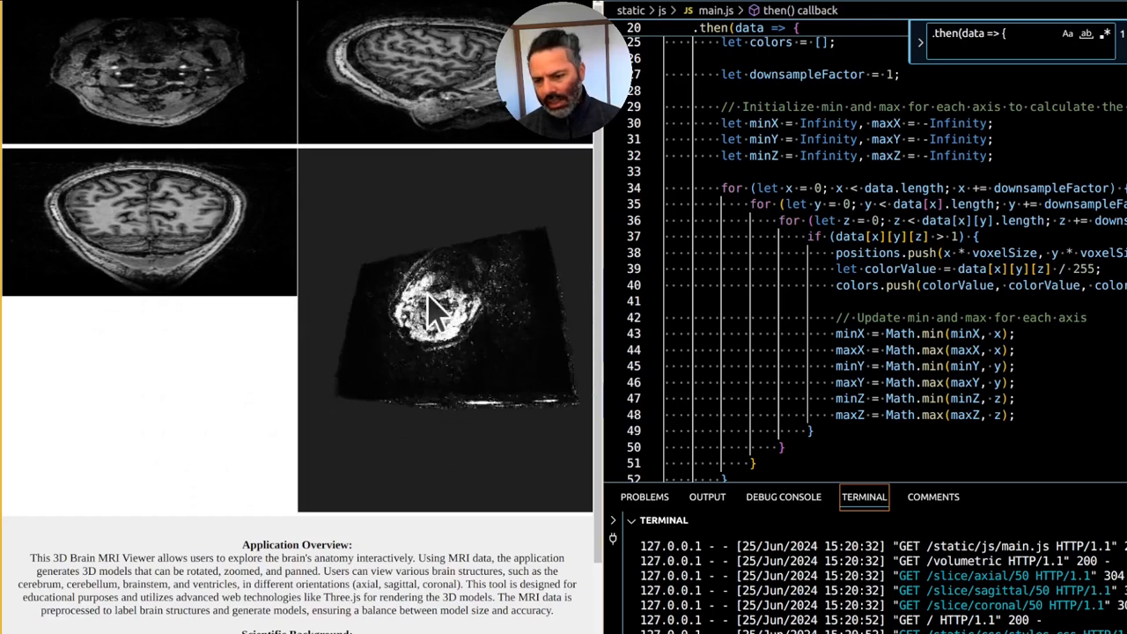
pyautogui.moveTo(440, 317); pyautogui.dragTo(432, 291)
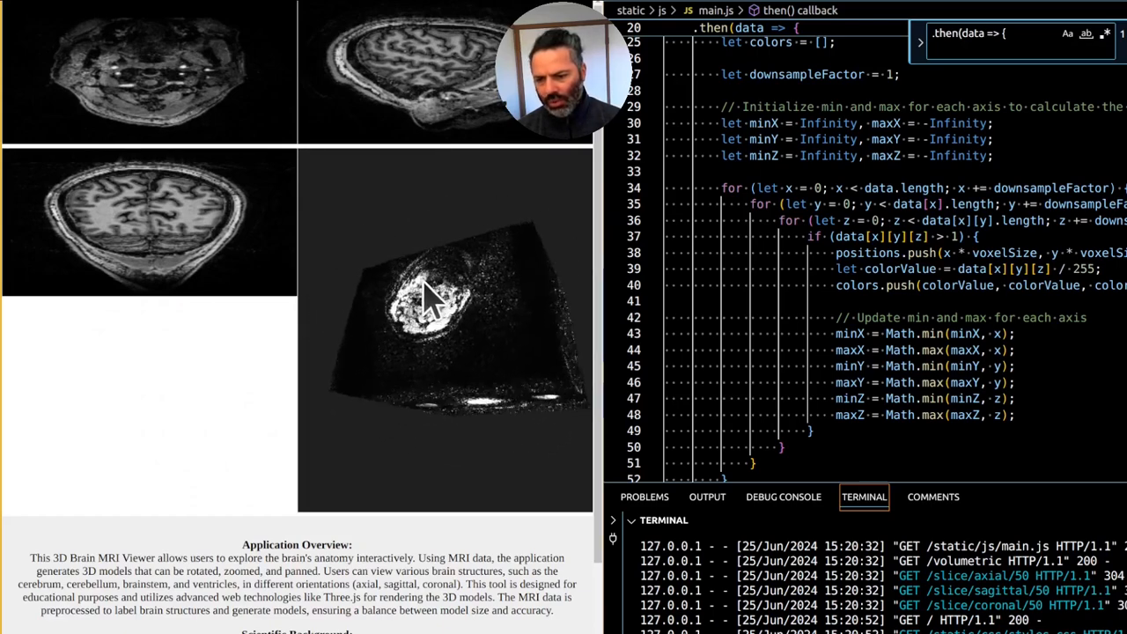
pyautogui.moveTo(431, 295); pyautogui.dragTo(431, 355)
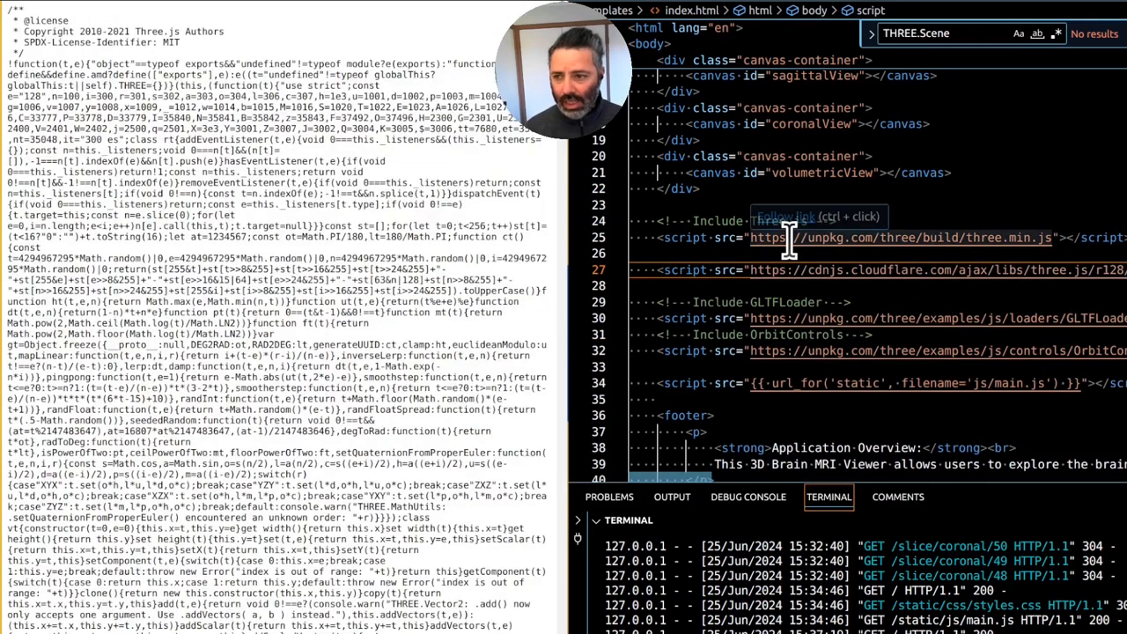
pyautogui.moveTo(792, 243)
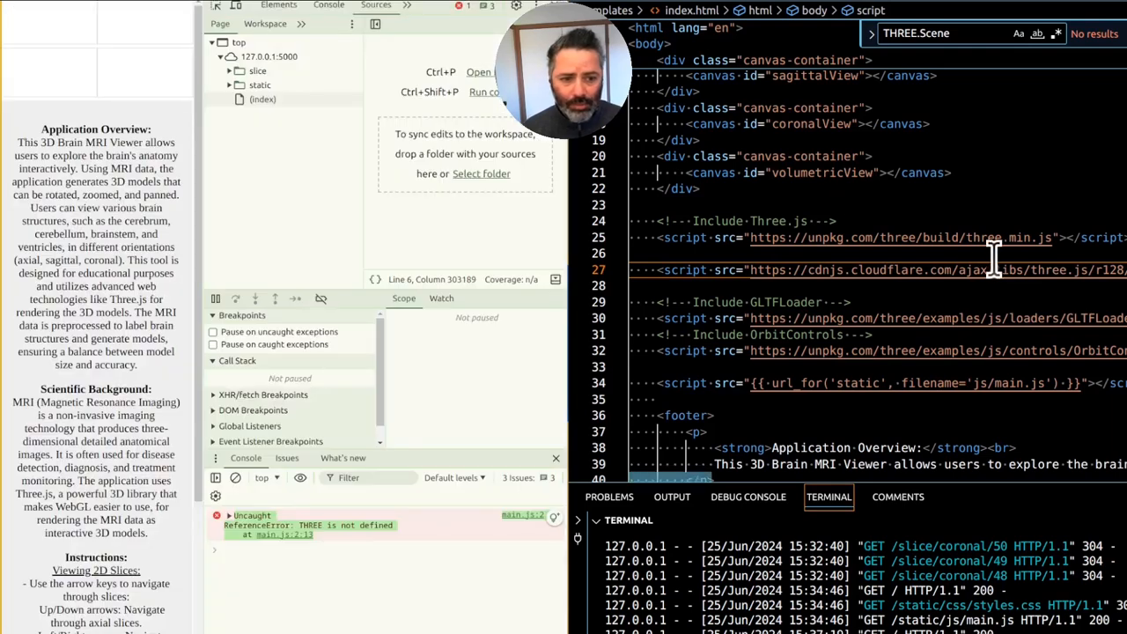
pyautogui.moveTo(977, 238)
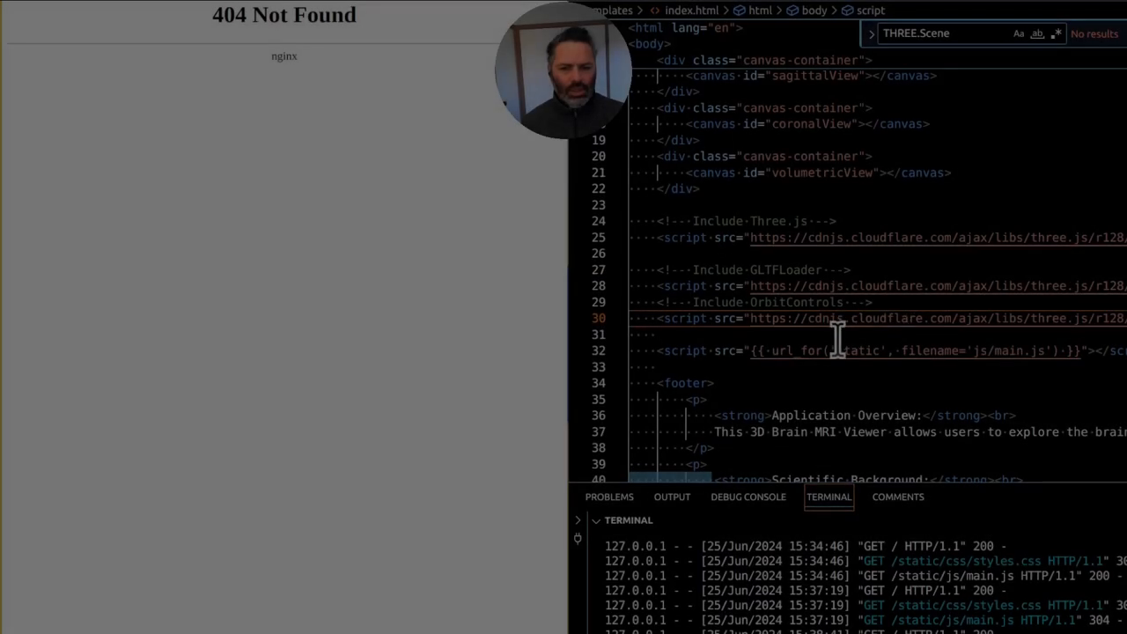
pyautogui.moveTo(683, 267)
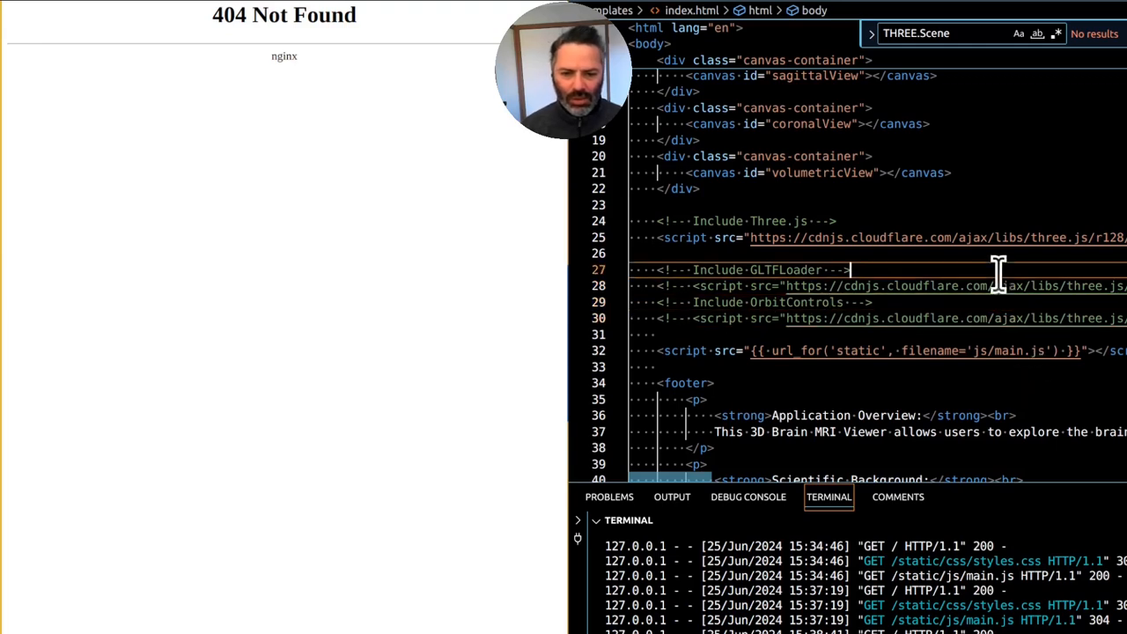
pyautogui.moveTo(802, 50)
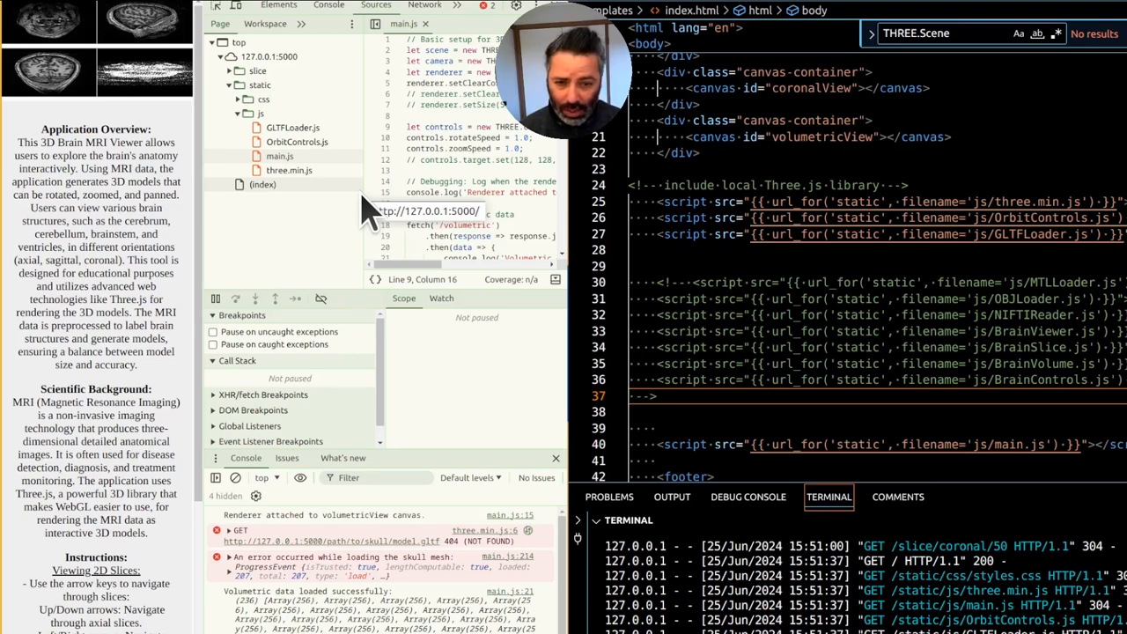
pyautogui.moveTo(321, 71)
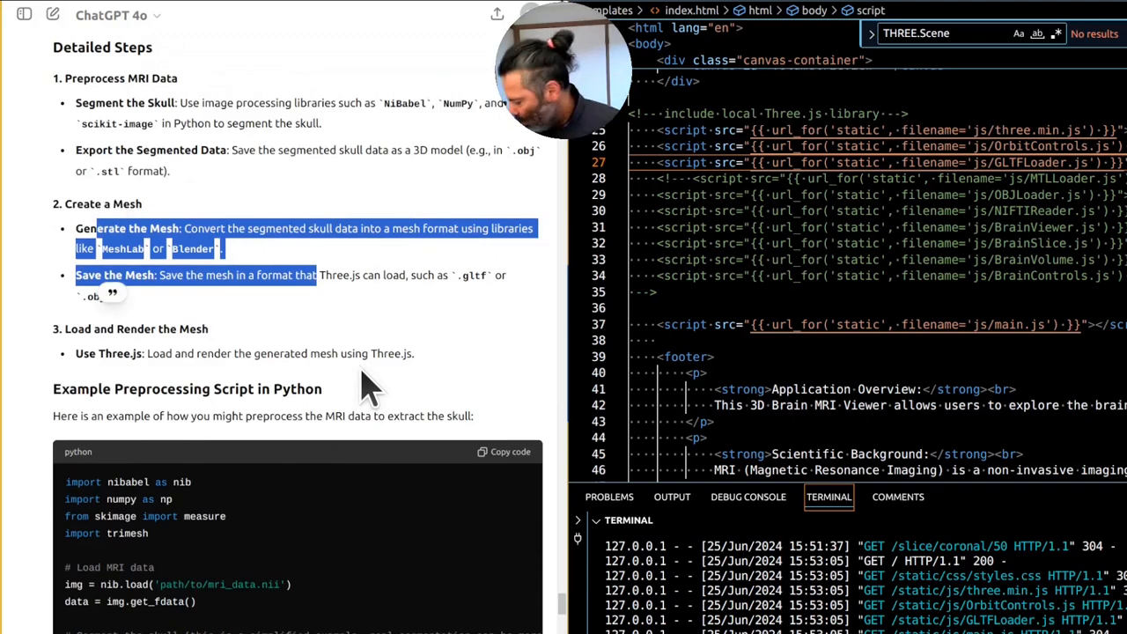
pyautogui.scroll(-3)
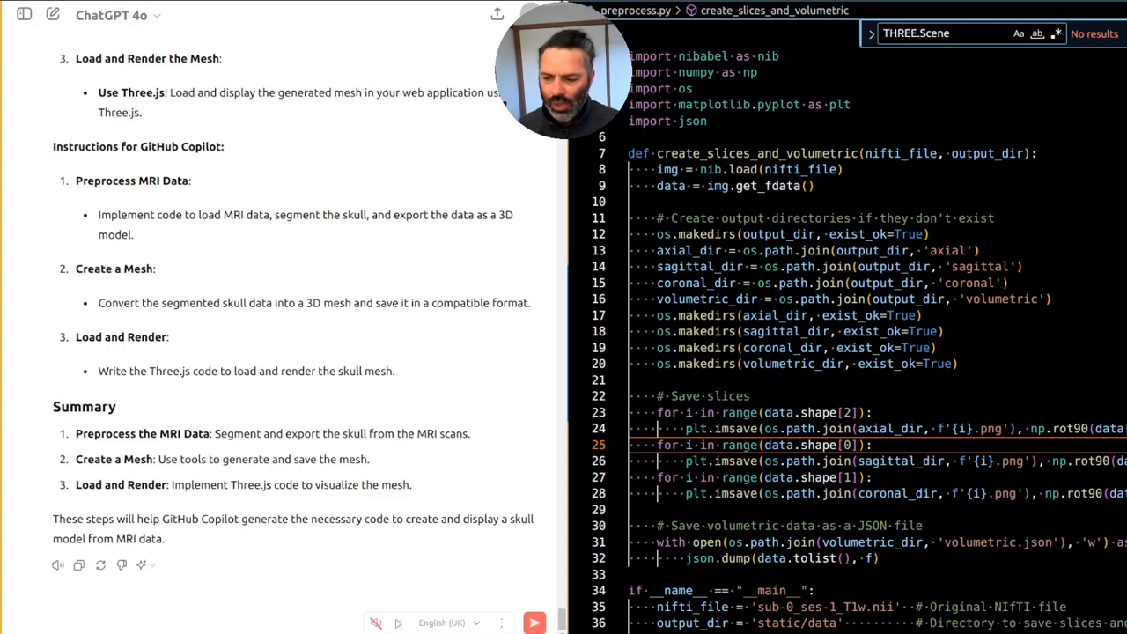
pyautogui.moveTo(342, 597)
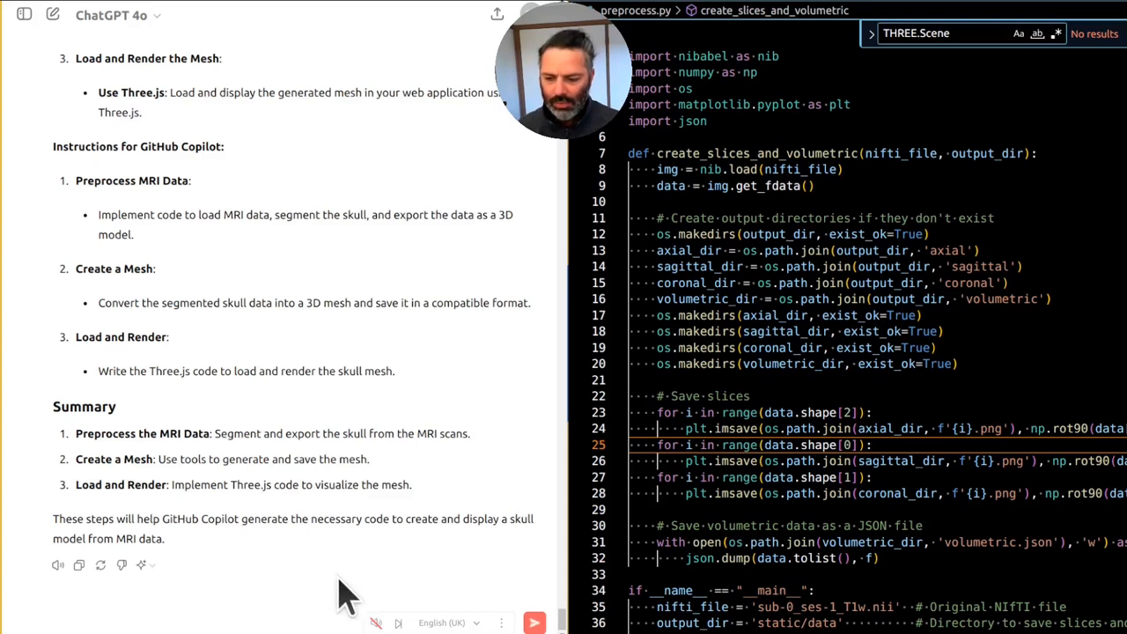